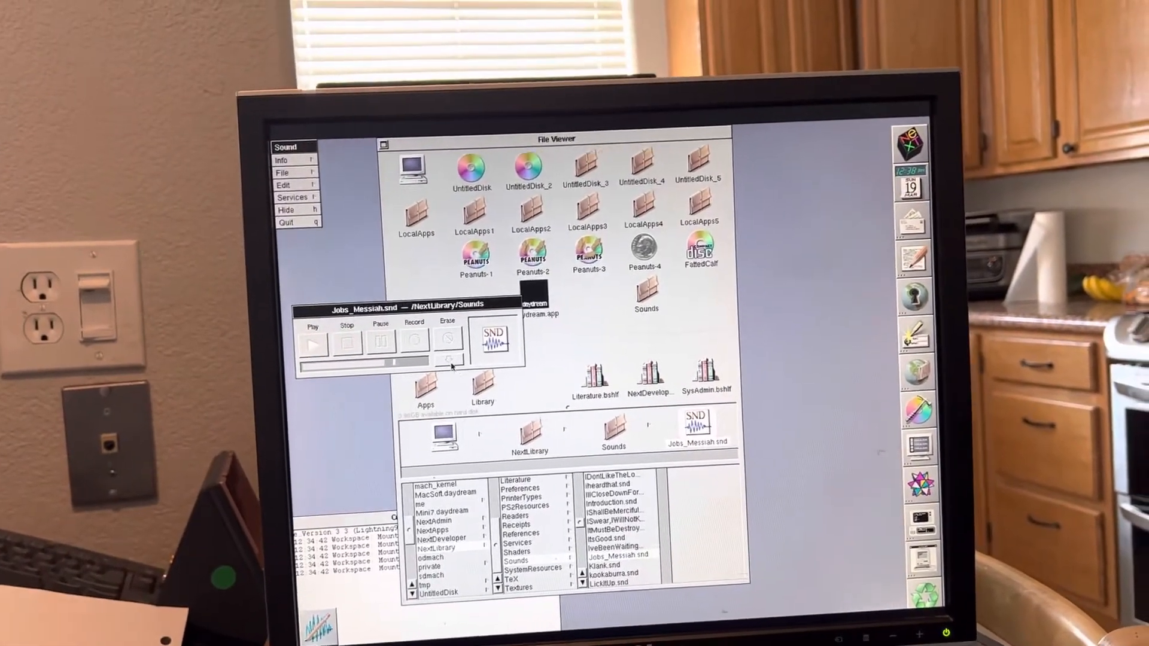
Step: Expand the Jobs_Messiah.snd sound window to display its waveform
{"action": "left_click", "coordinate": [311, 349]}
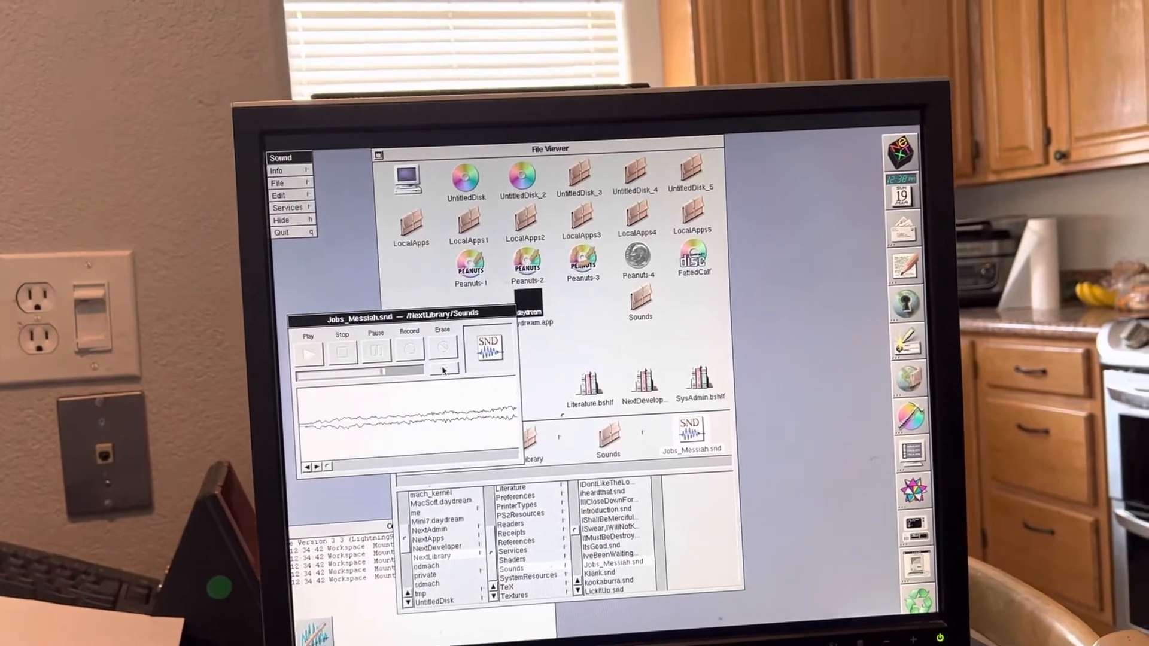